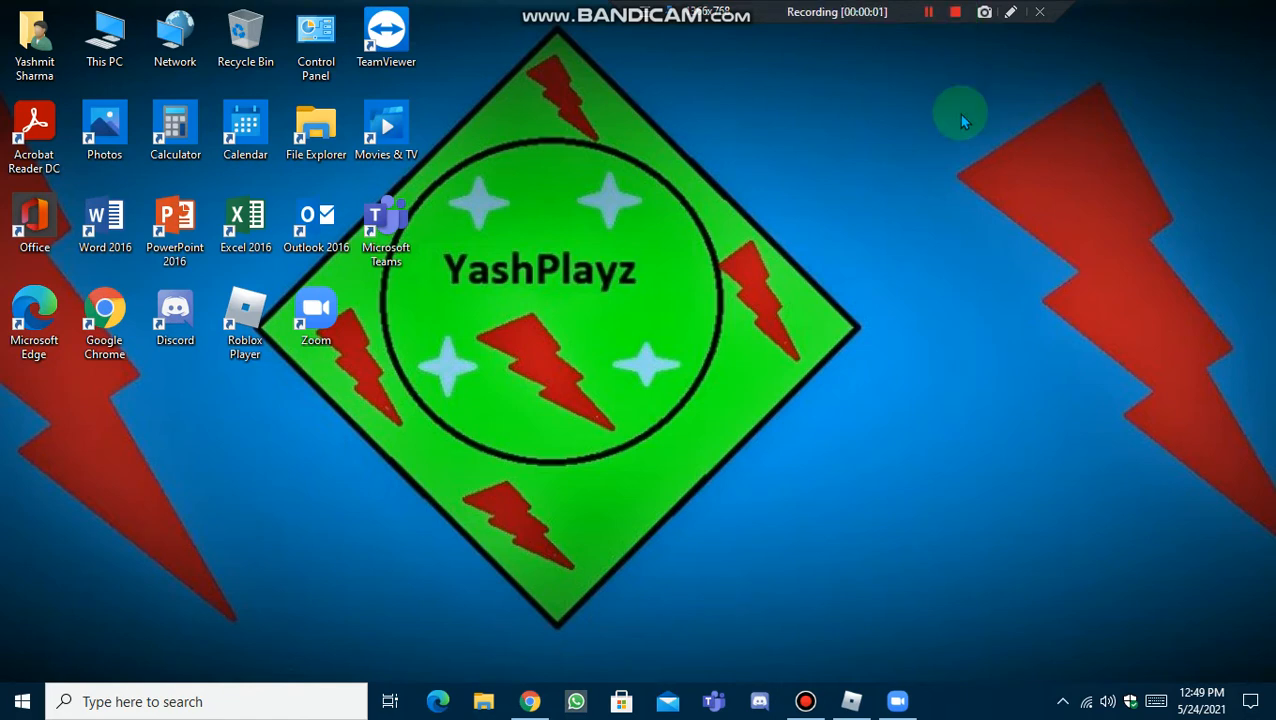
# Step: Check that Bandicam is recording, then minimize it to return to the Roblox obby
pyautogui.click(805, 701)
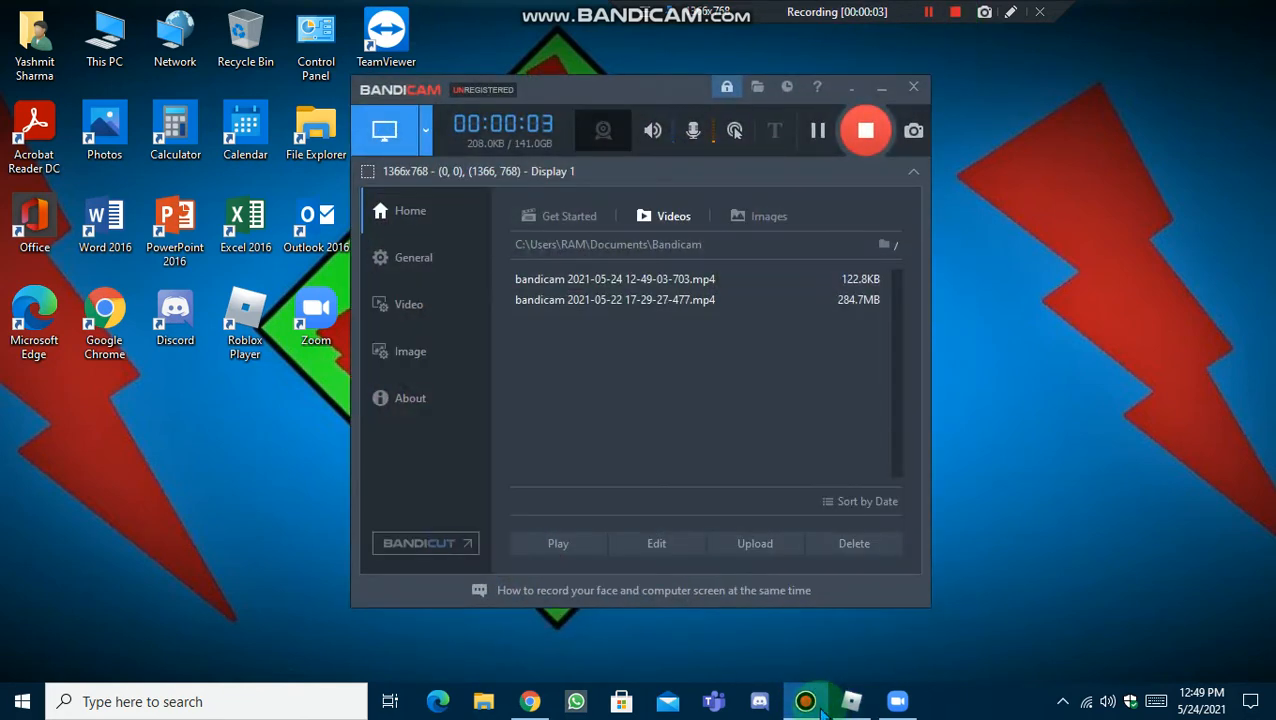
pyautogui.click(804, 701)
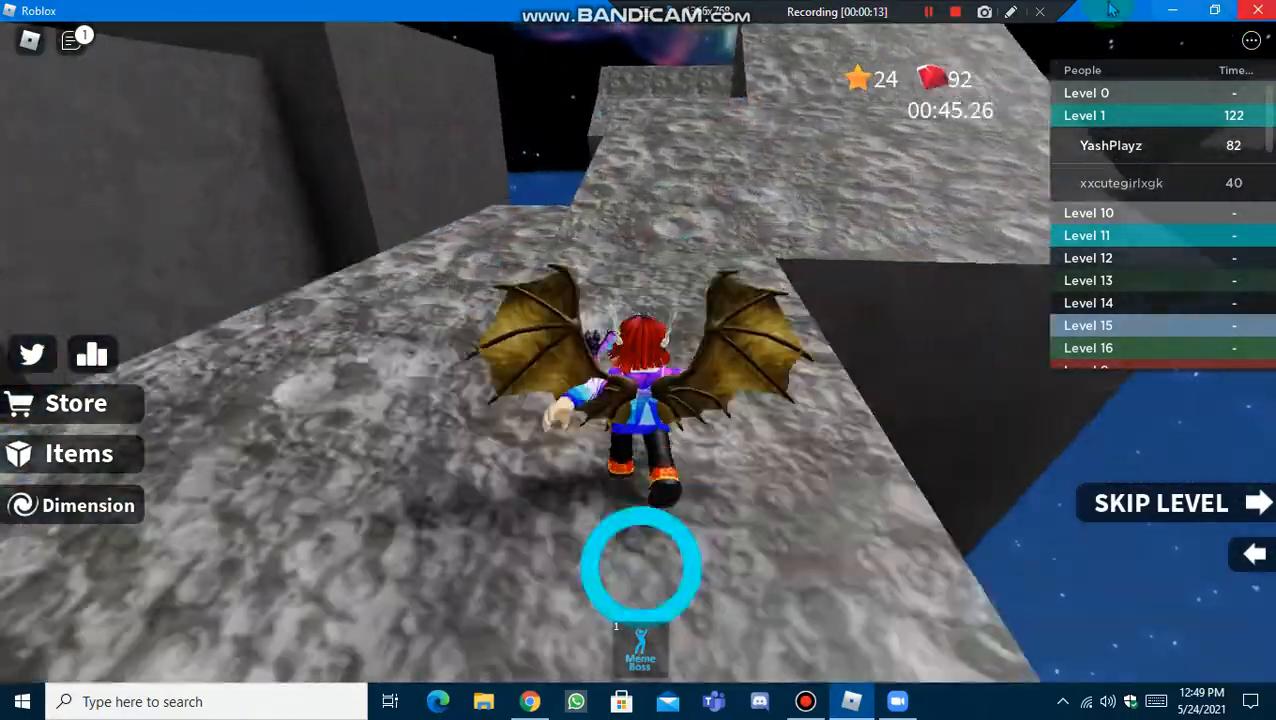
# Step: Copy the Gucci Denim Wide Brim Hat's name from its catalog page in Chrome
pyautogui.click(928, 12)
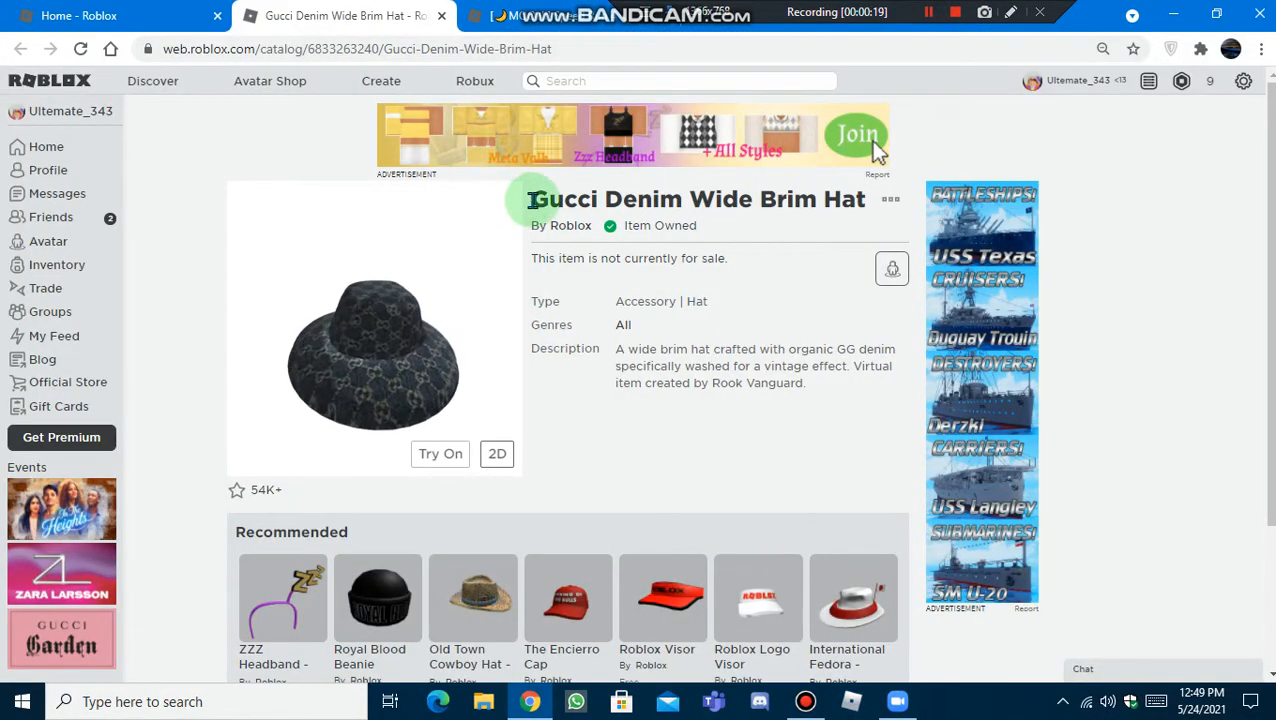
pyautogui.tripleClick(697, 199)
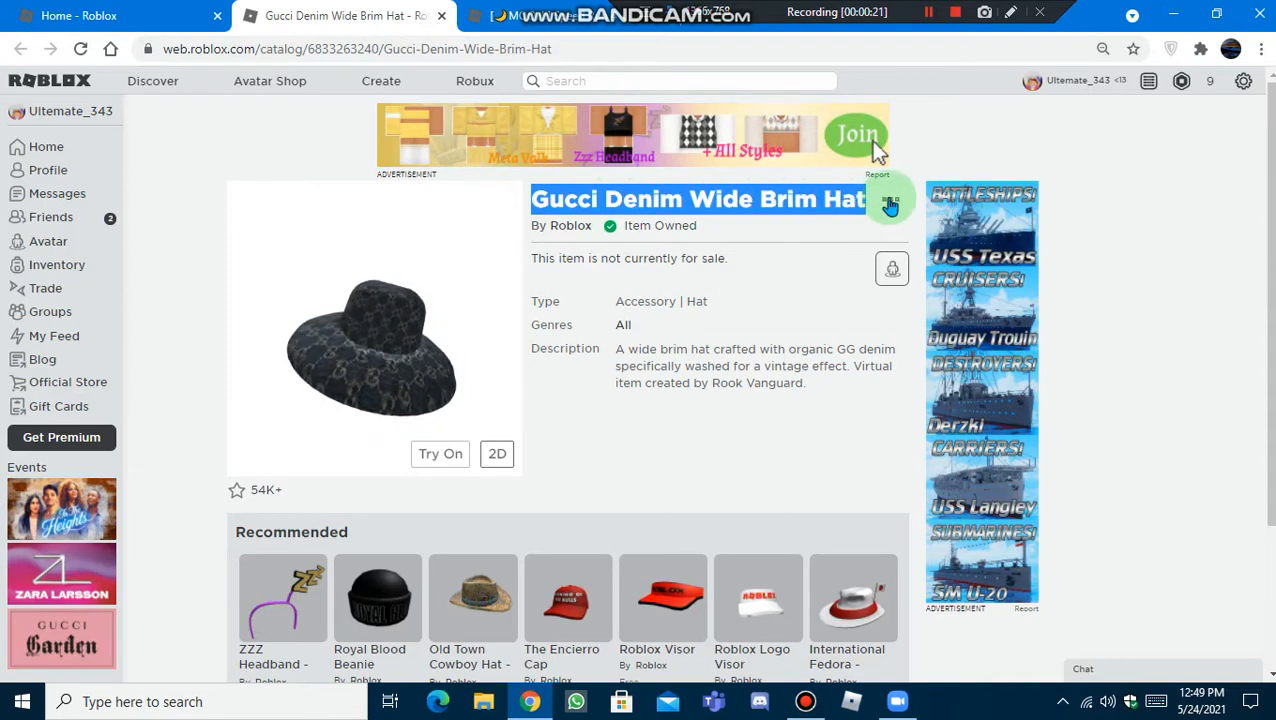
pyautogui.rightClick(375, 345)
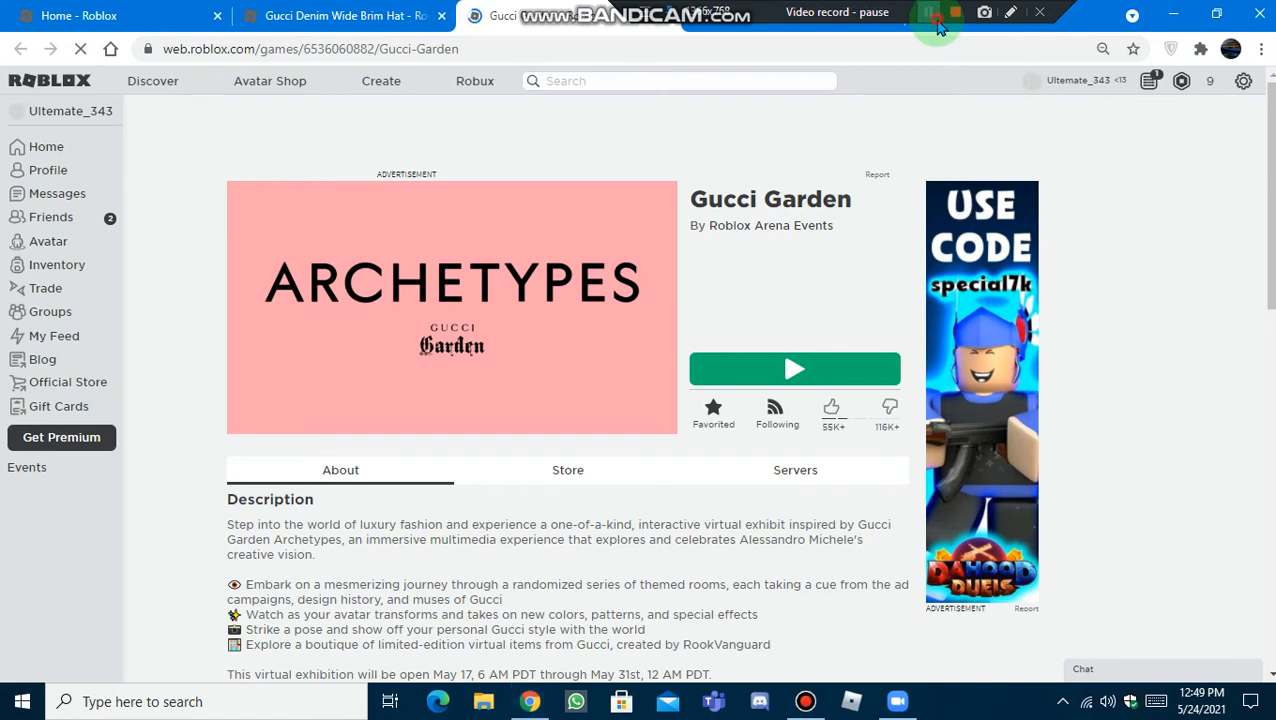
# Step: Launch Gucci Garden and walk through the neon corridor into the next exhibit room
pyautogui.click(794, 369)
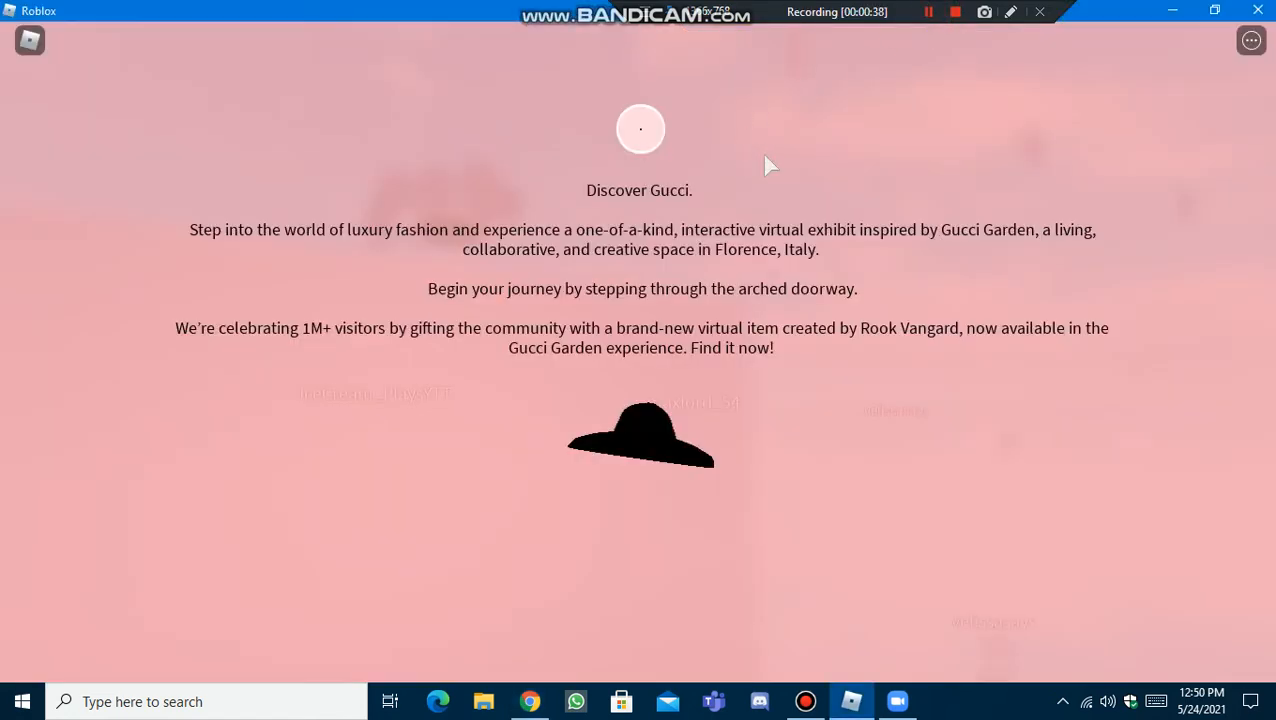
pyautogui.moveTo(680, 272)
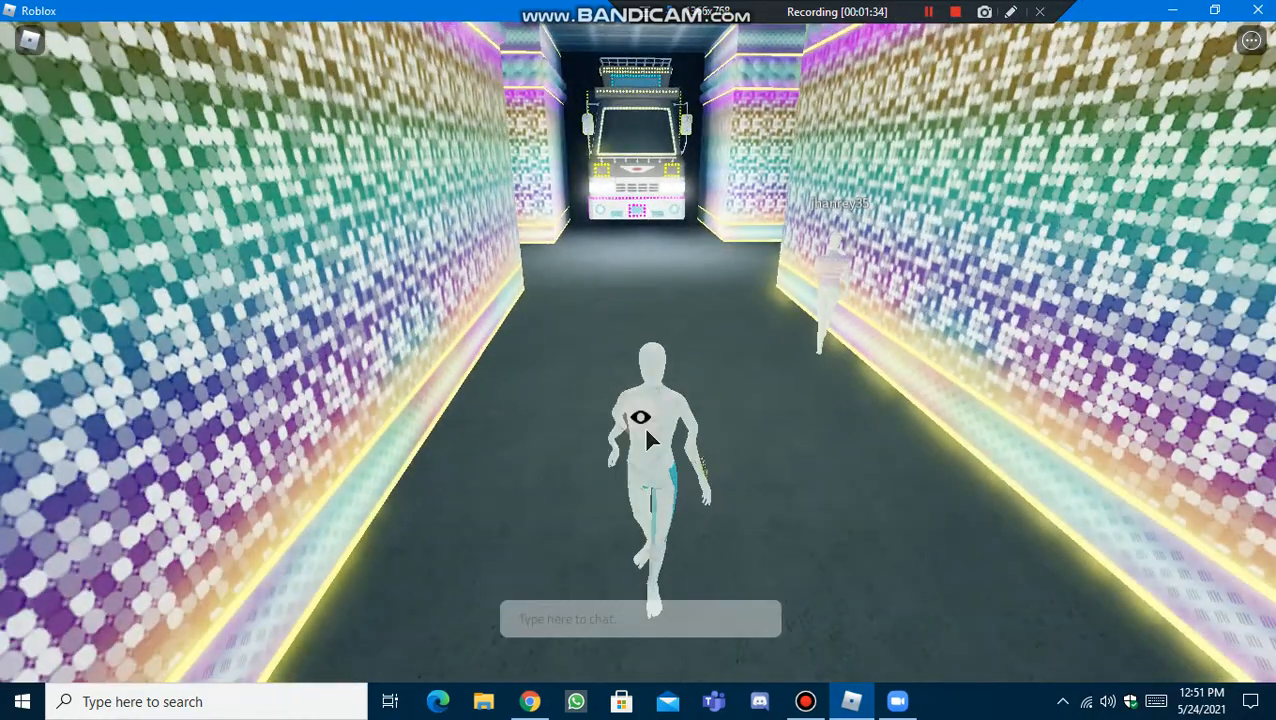
pyautogui.click(927, 12)
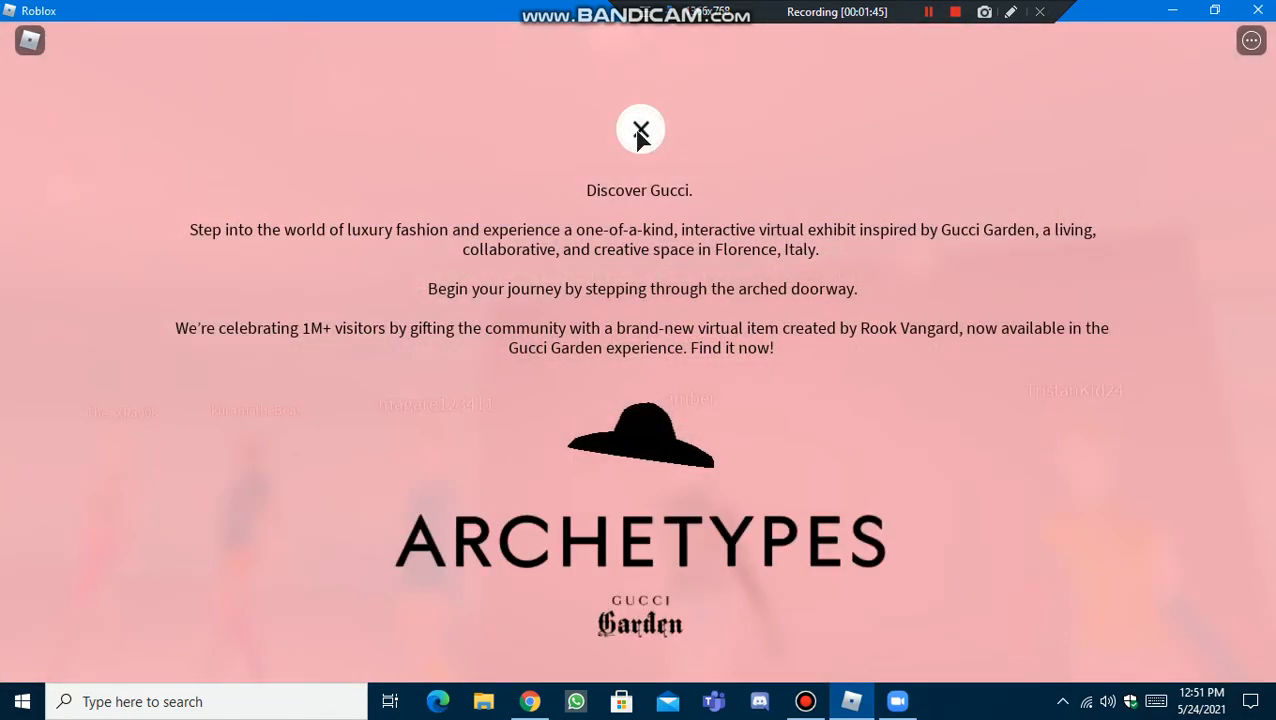
# Step: Dismiss the welcome popup and explore the rooms to find the hat's item card
pyautogui.click(640, 131)
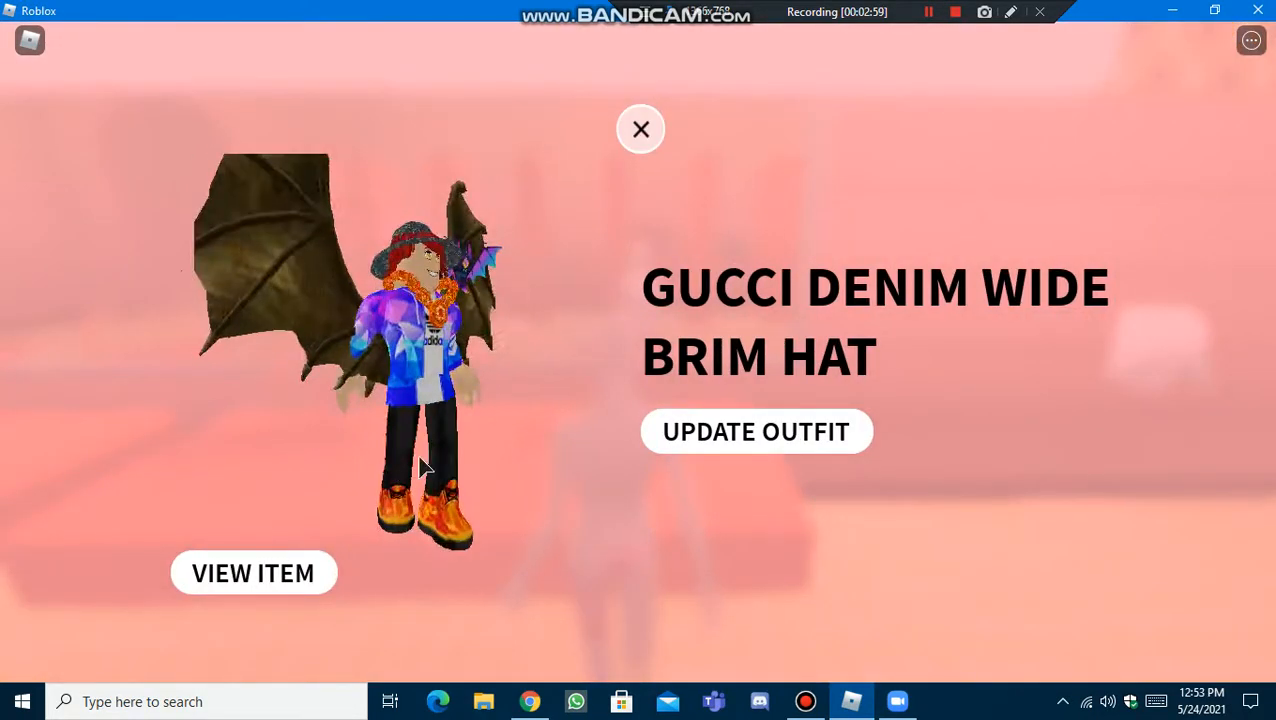
# Step: Equip the Denim Wide Brim Hat via Update Outfit and Ok, then close the item card
pyautogui.click(756, 431)
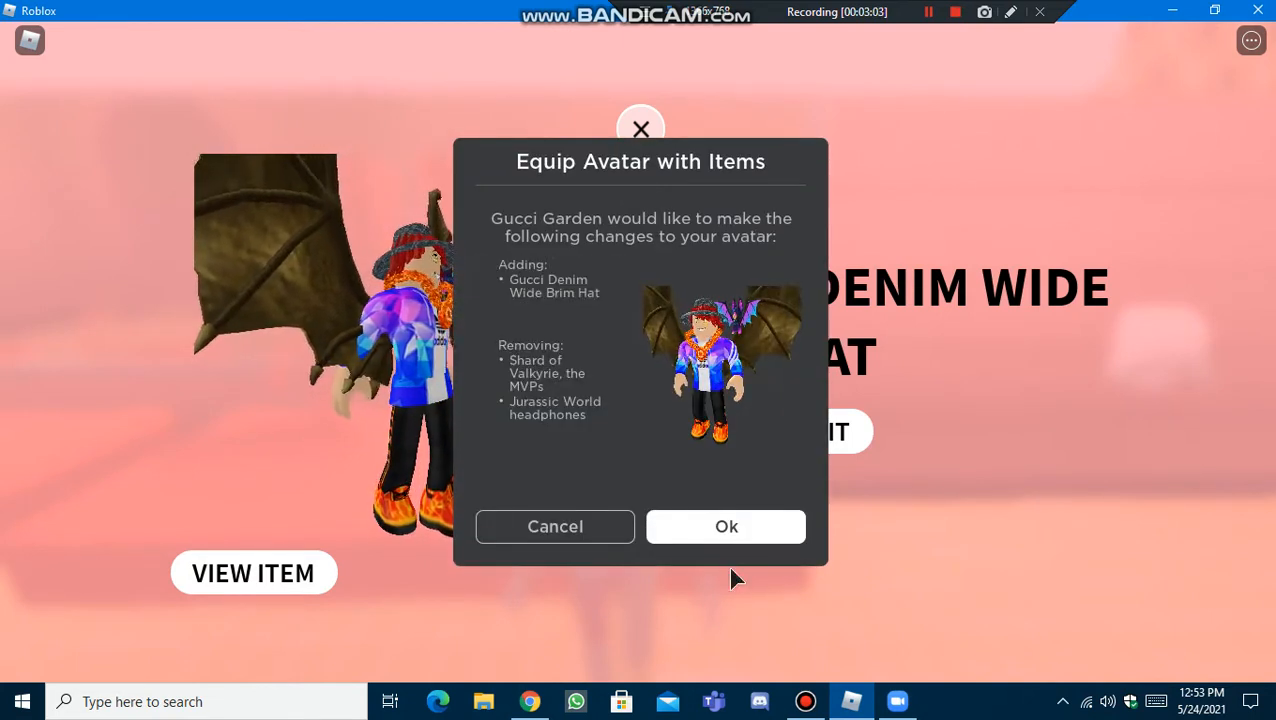
pyautogui.click(726, 526)
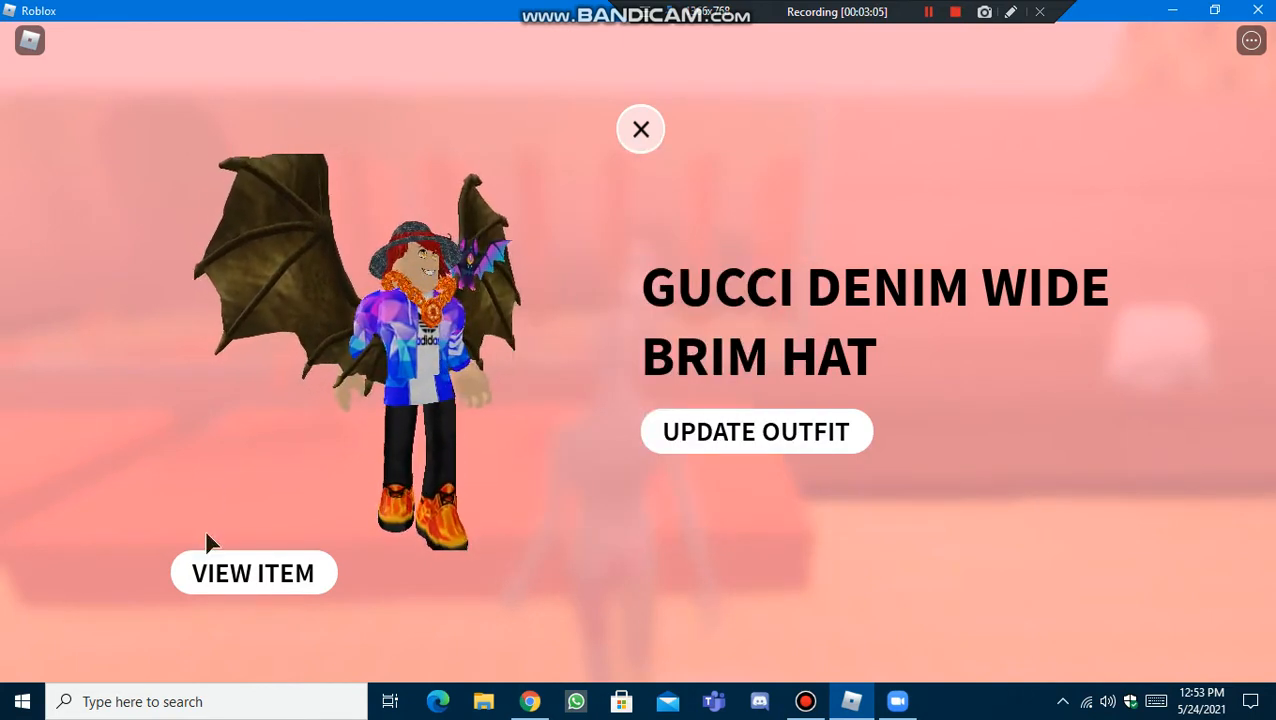
pyautogui.click(756, 431)
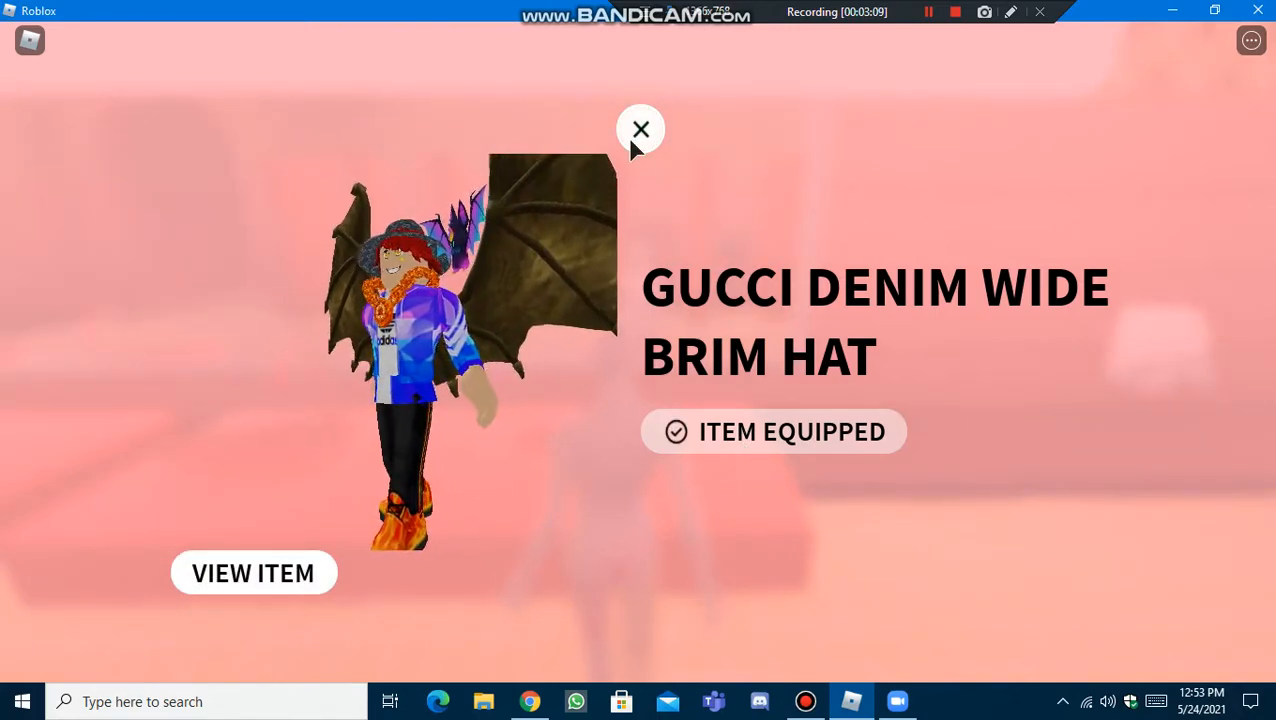
pyautogui.click(640, 130)
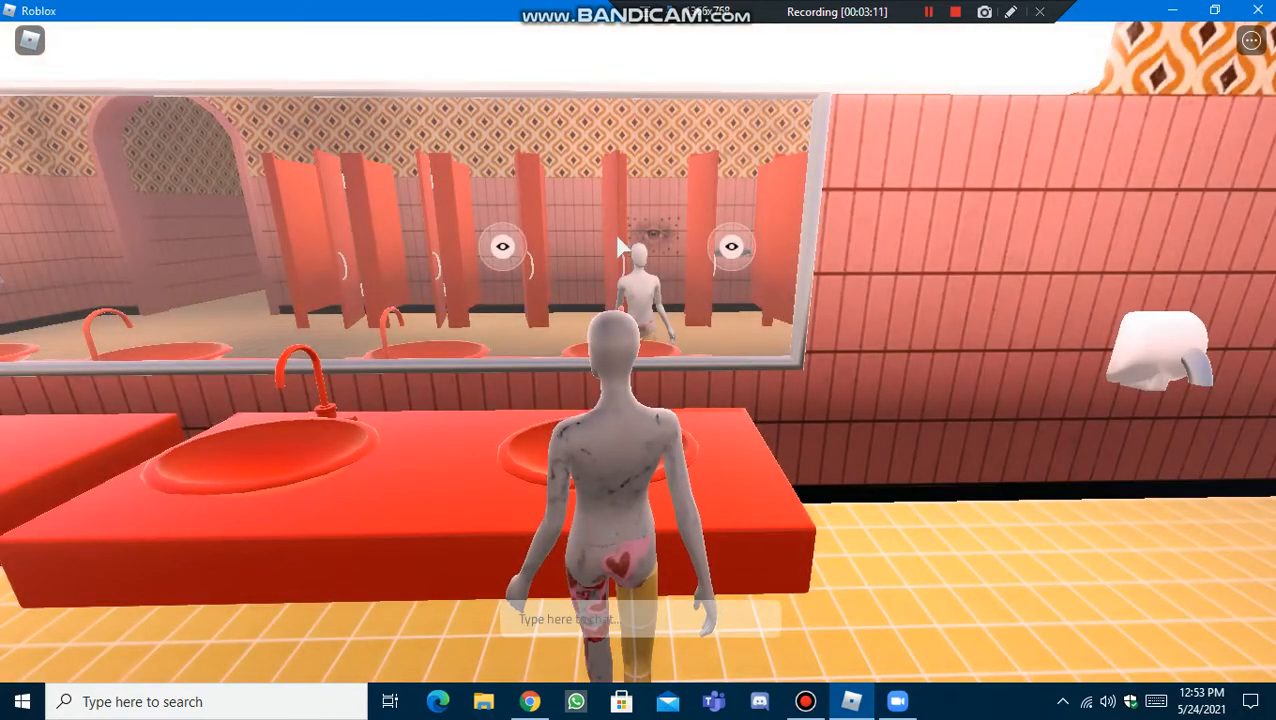
pyautogui.click(731, 247)
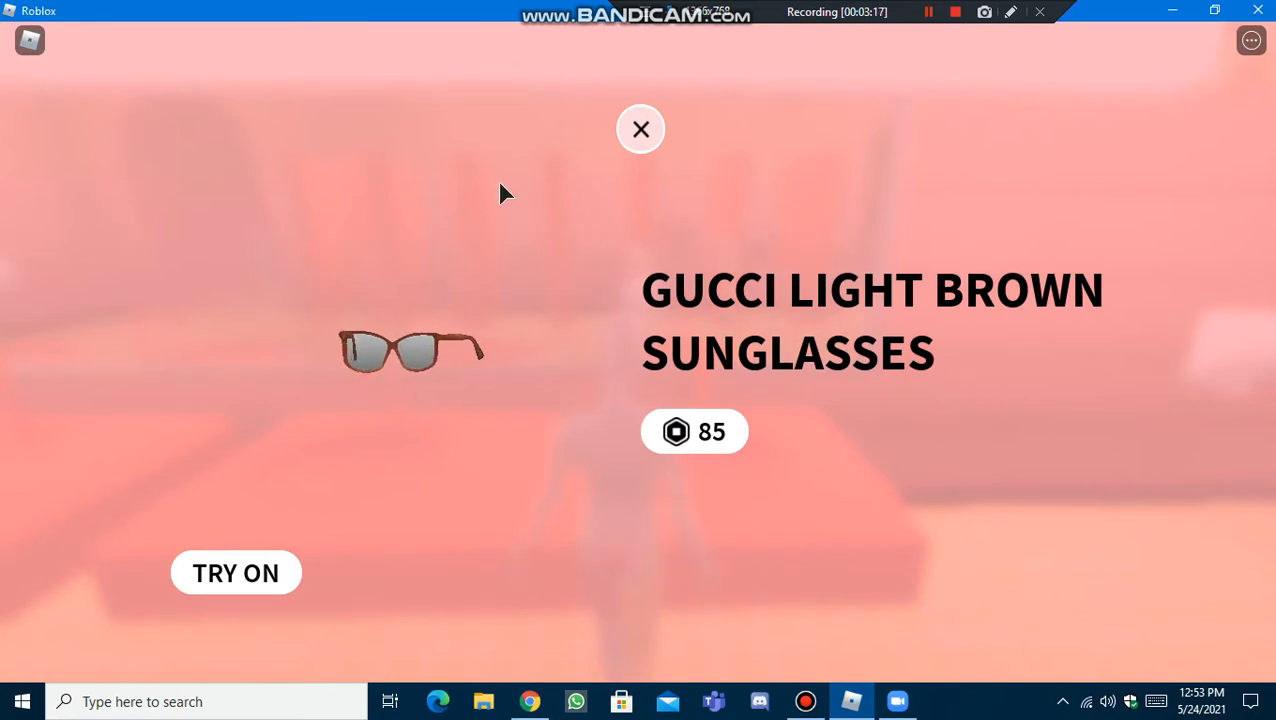
pyautogui.click(640, 129)
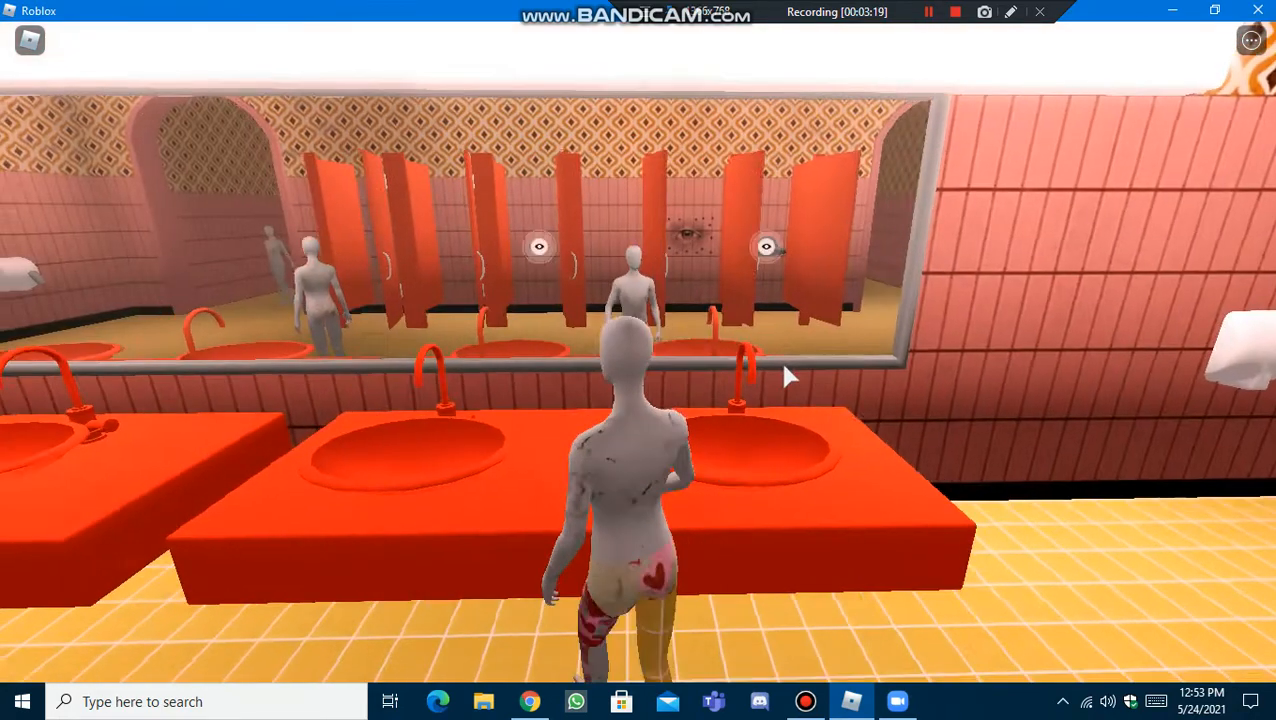